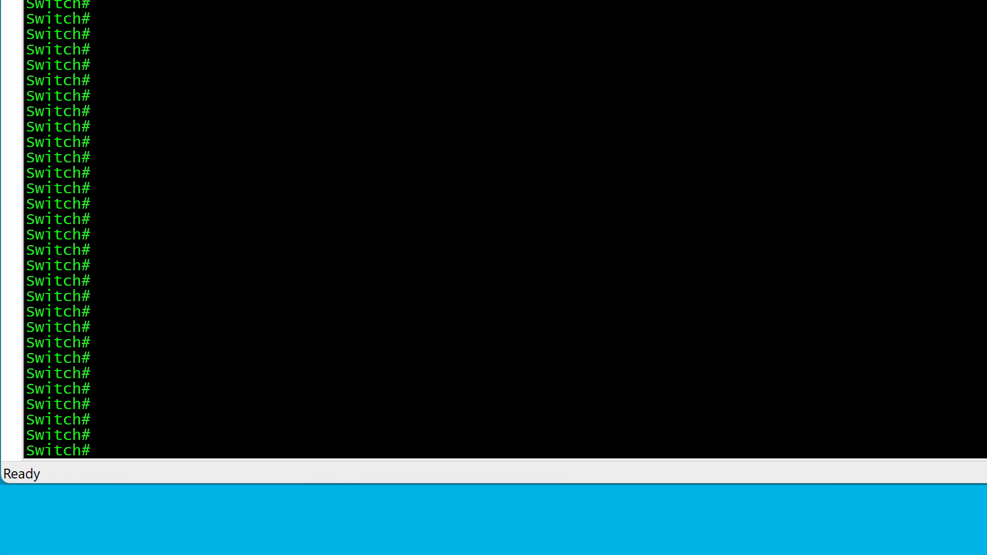
List the module inventory (three cards on 17.8.1r[FC1]) and query platform CPLD versions.
type("show m")
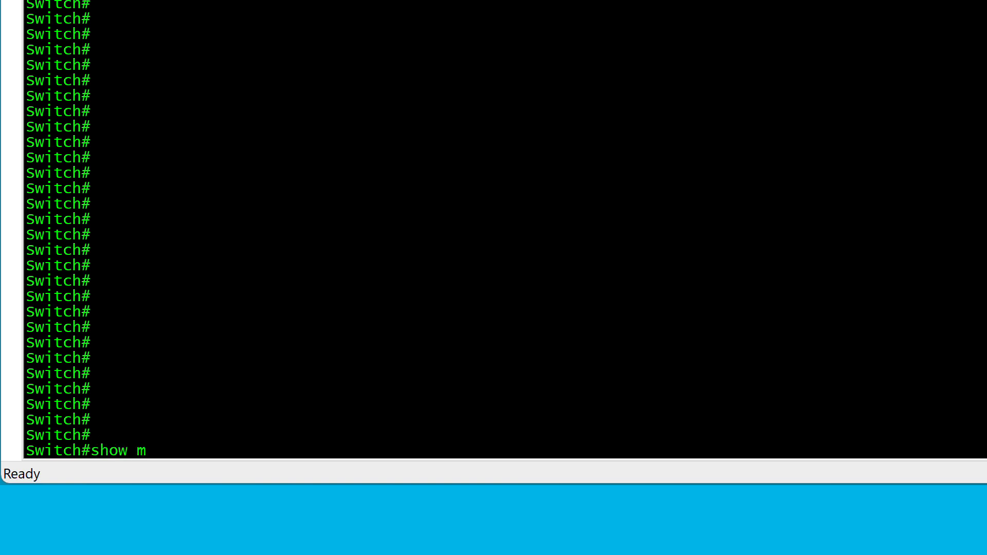
key("enter")
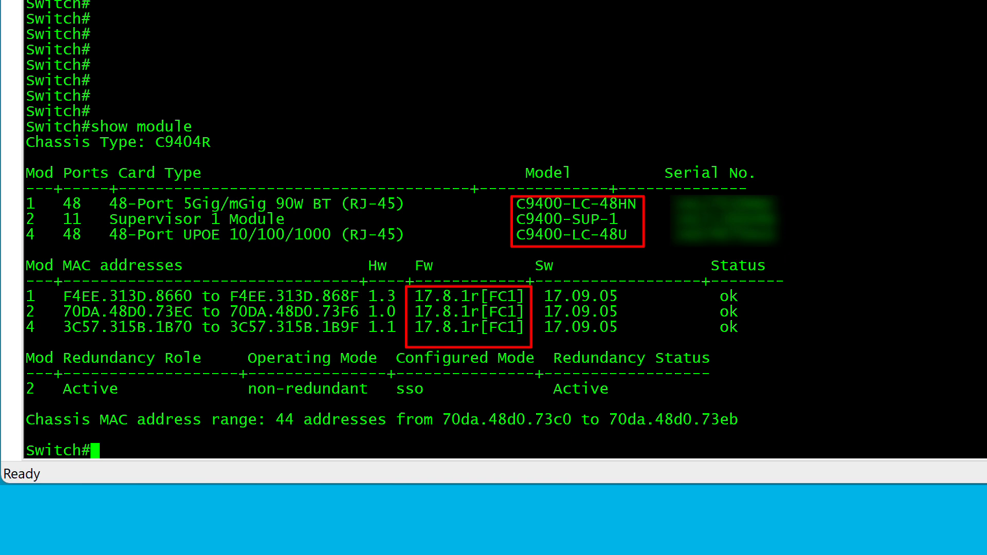
type("show platform | begin CPLD")
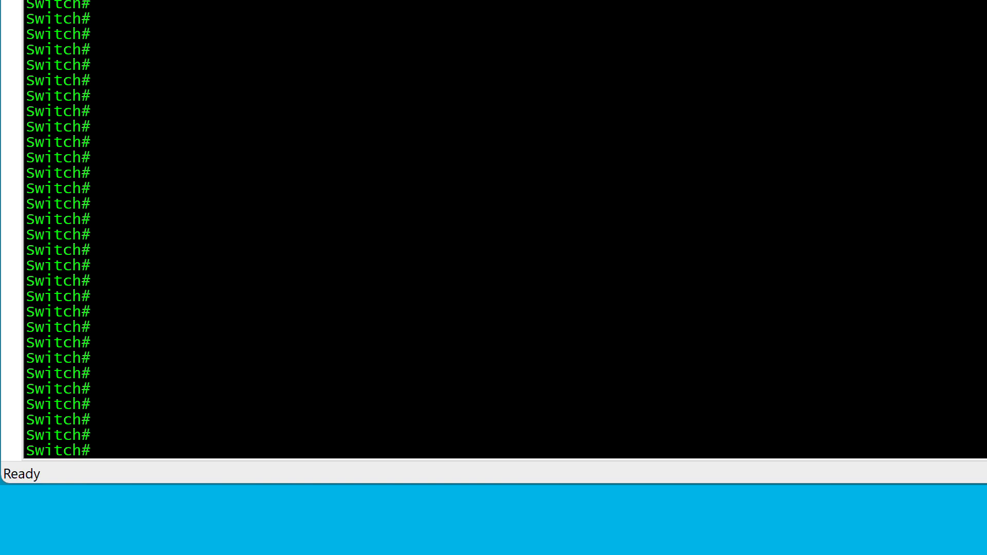
Query ROM variables filtered for BOOT_LOADER_UPGRADE_DISABLE with 'show romvar | include'.
type("s")
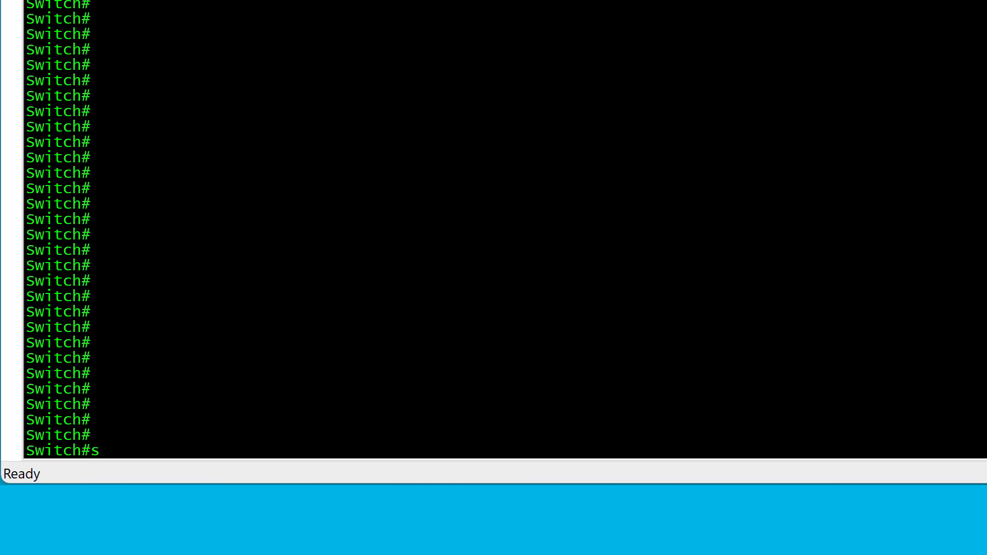
type("how romvar")
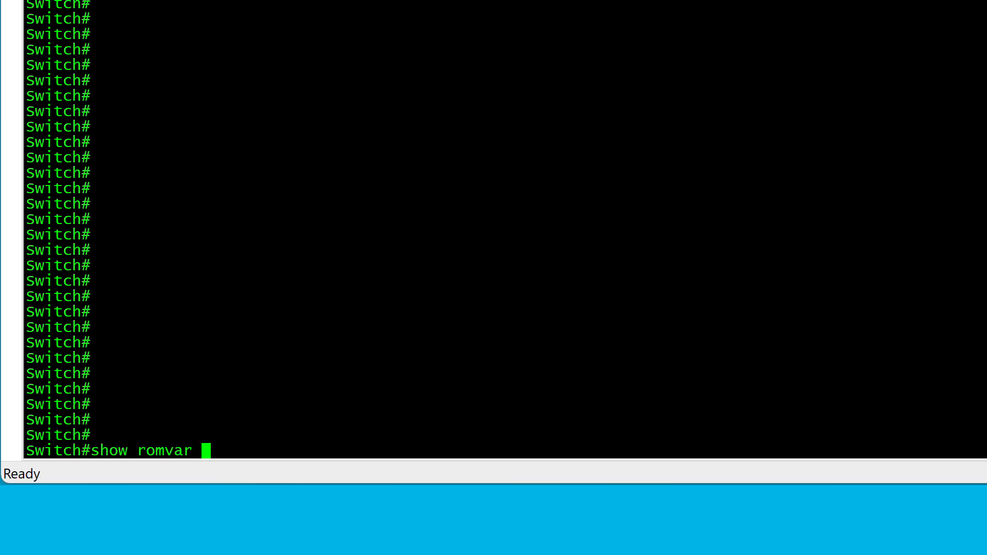
type("| IN")
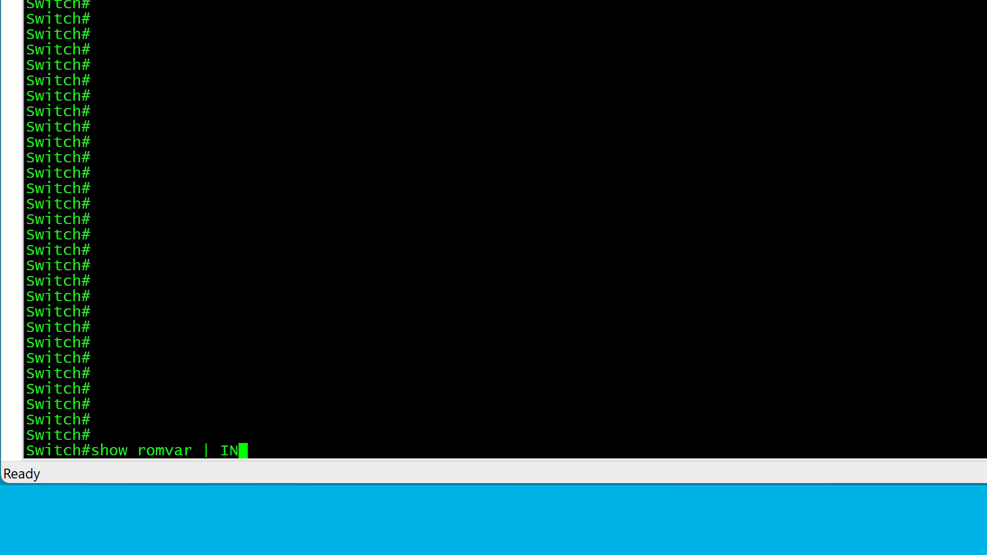
type("C BOOT")
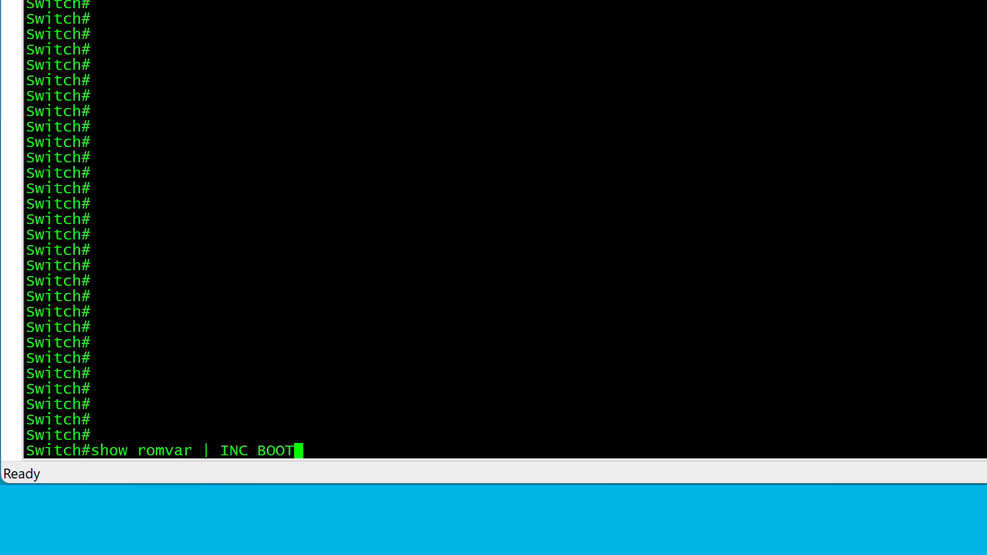
type("_LOAD")
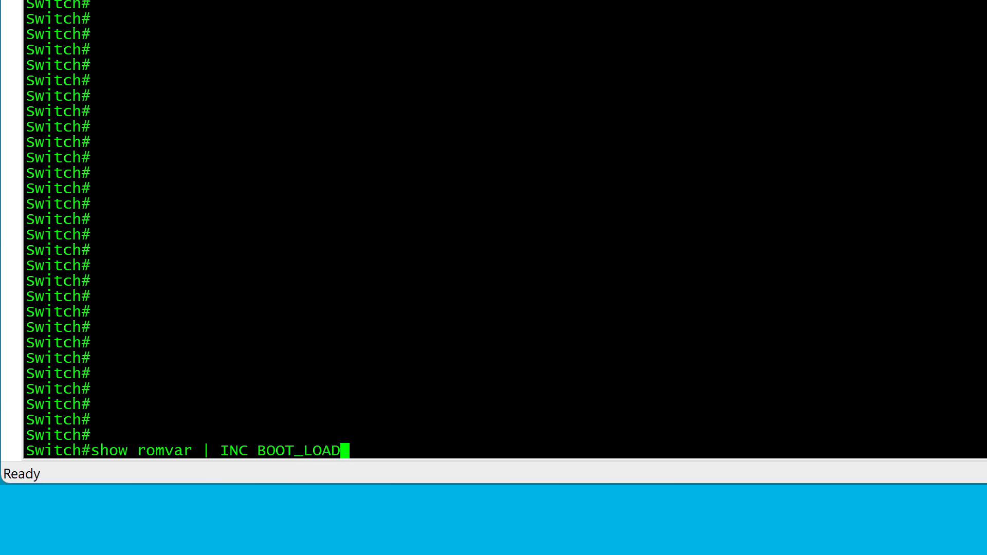
type("ER_UP")
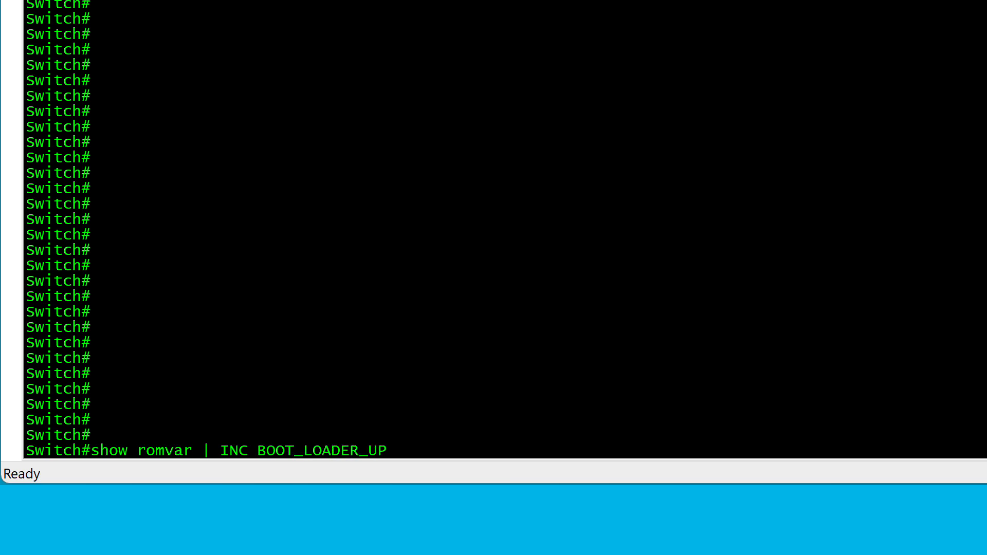
type("GRADE_")
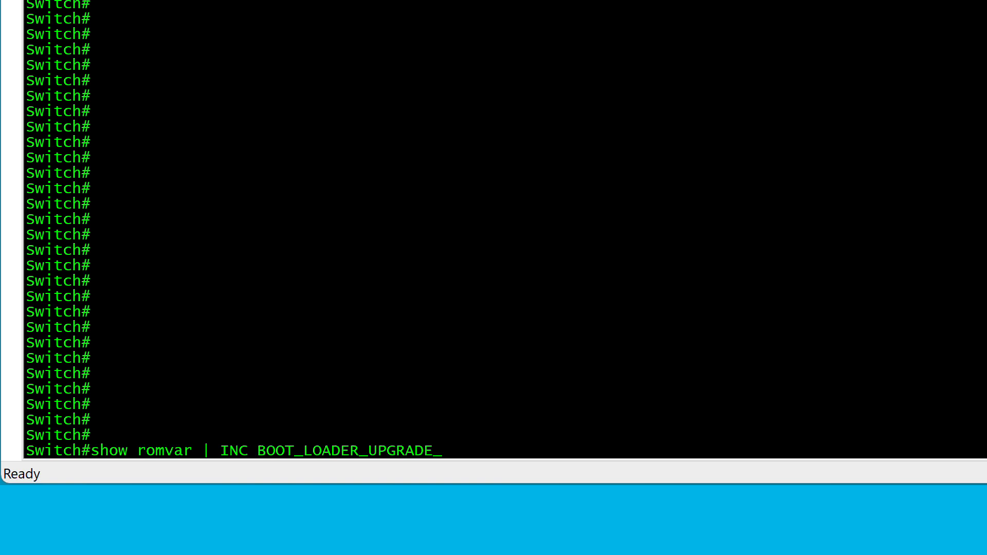
type("DISABLE")
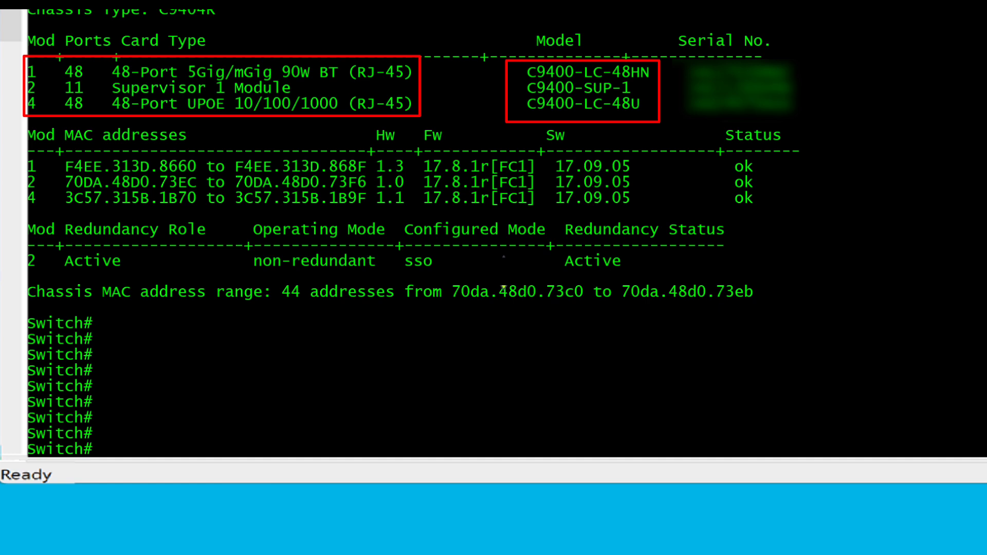
Review the platform summary beginning at CPLD, showing cards on firmware 17.8.1r[FC1].
type("show platform | begin CPLD")
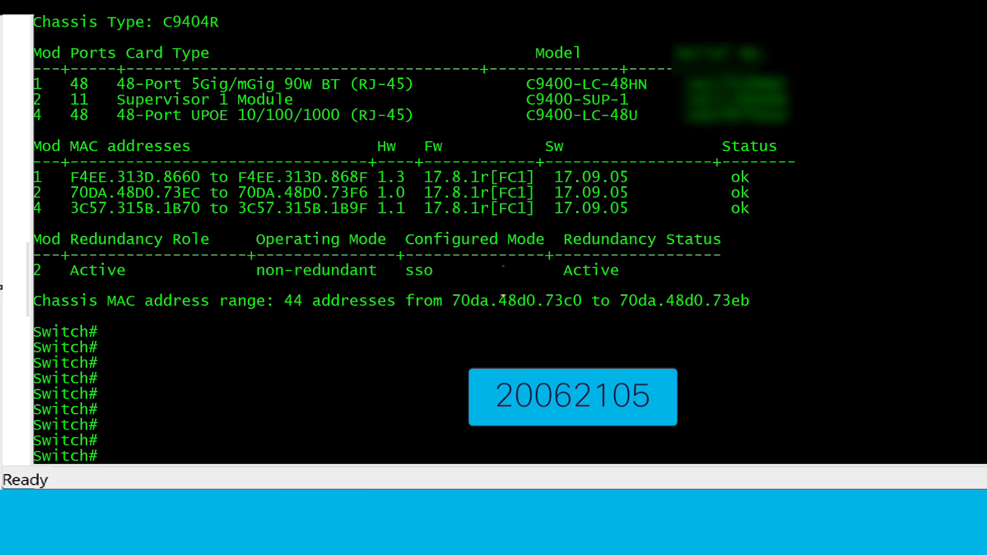
type("conf")
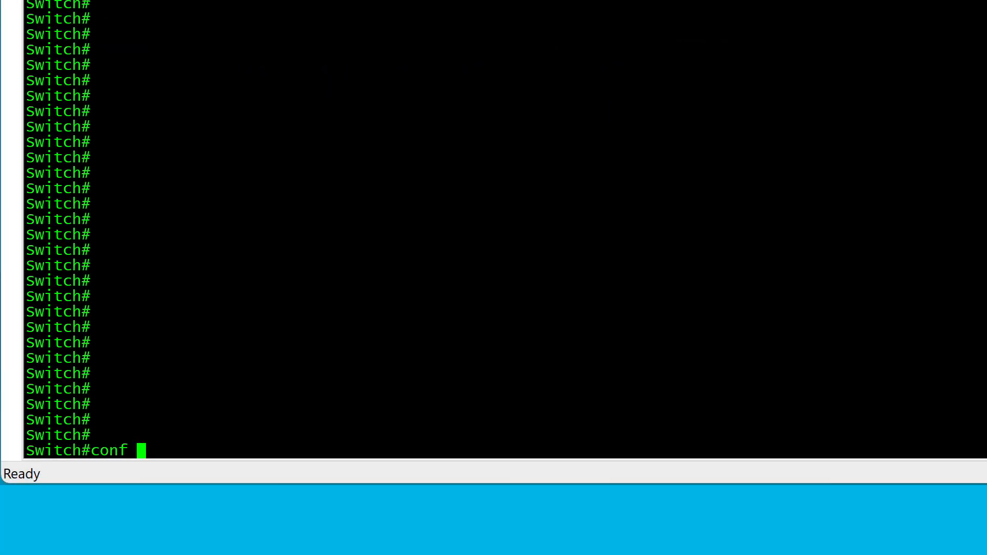
Enable 'service internal' in configuration mode and exit back to the privileged prompt.
type("t")
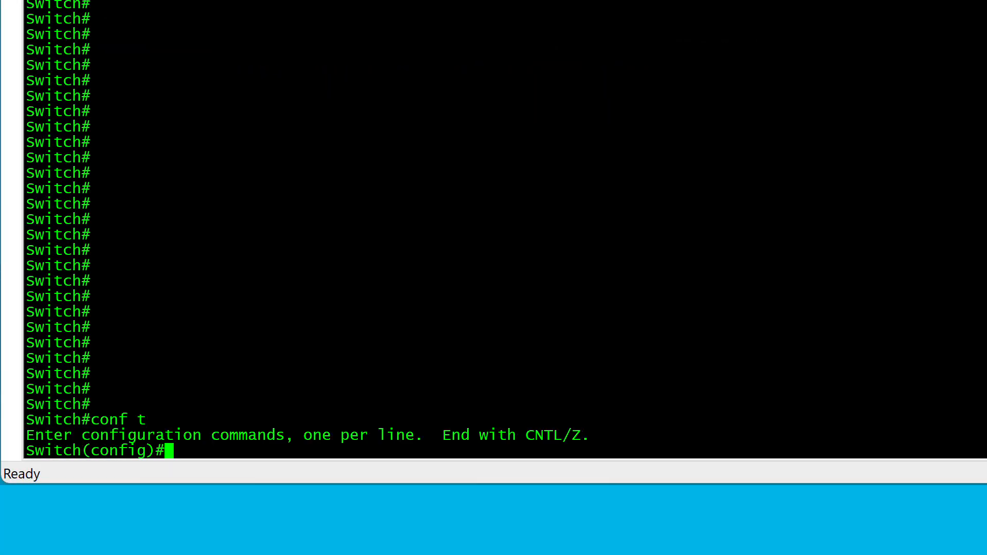
type("service internal")
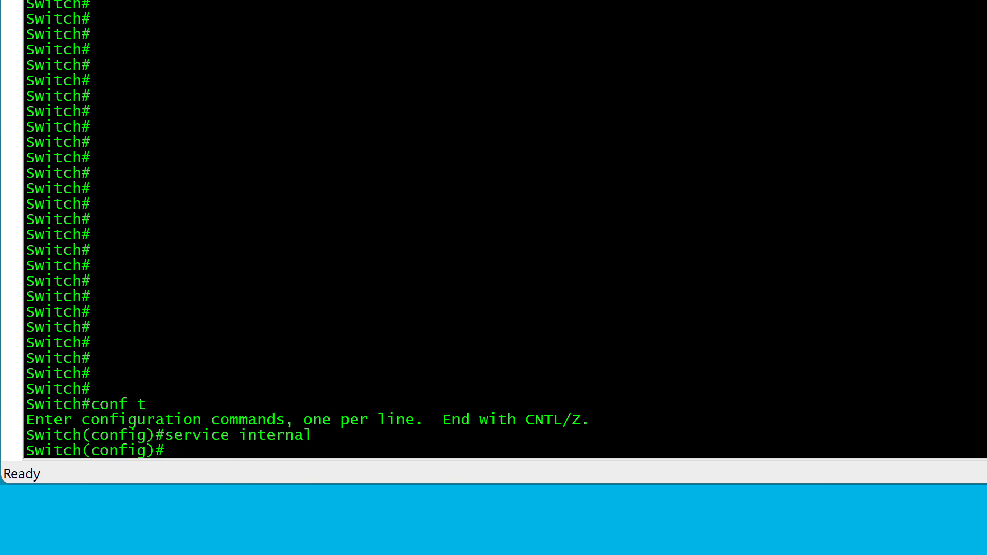
key("enter")
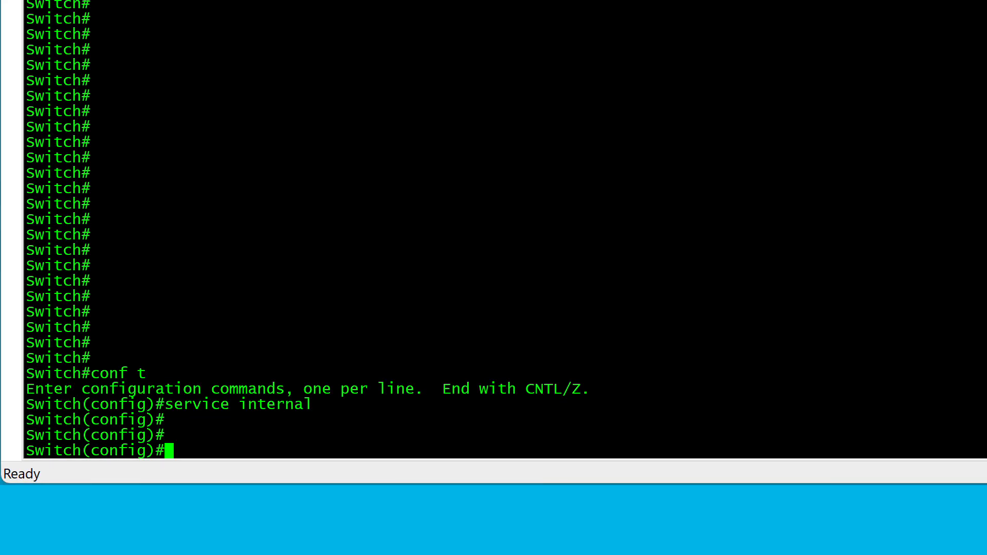
type("exit")
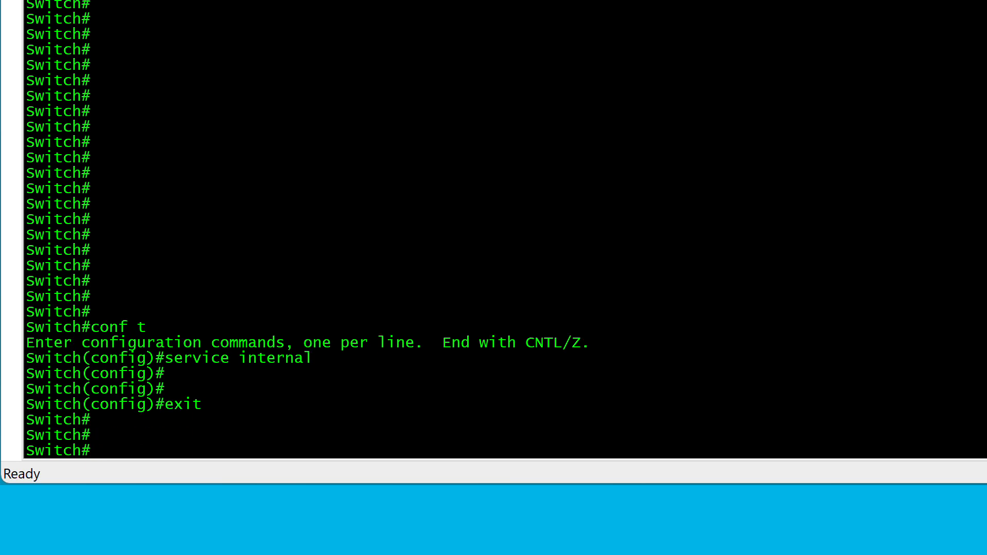
Run 'upgrade hw-programmable cpld filename bootflash: rp active' on the active supervisor.
type("upgrade")
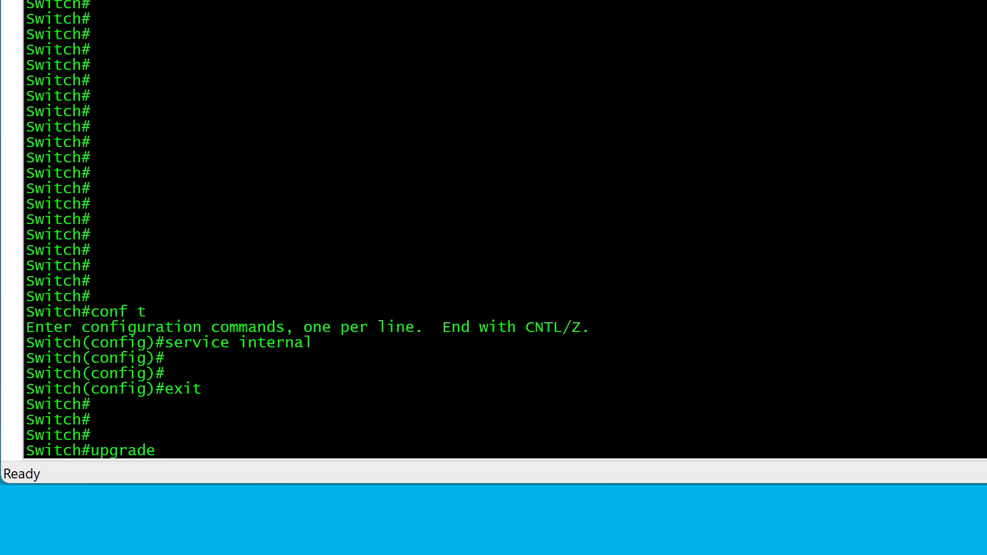
type("hw-programmable")
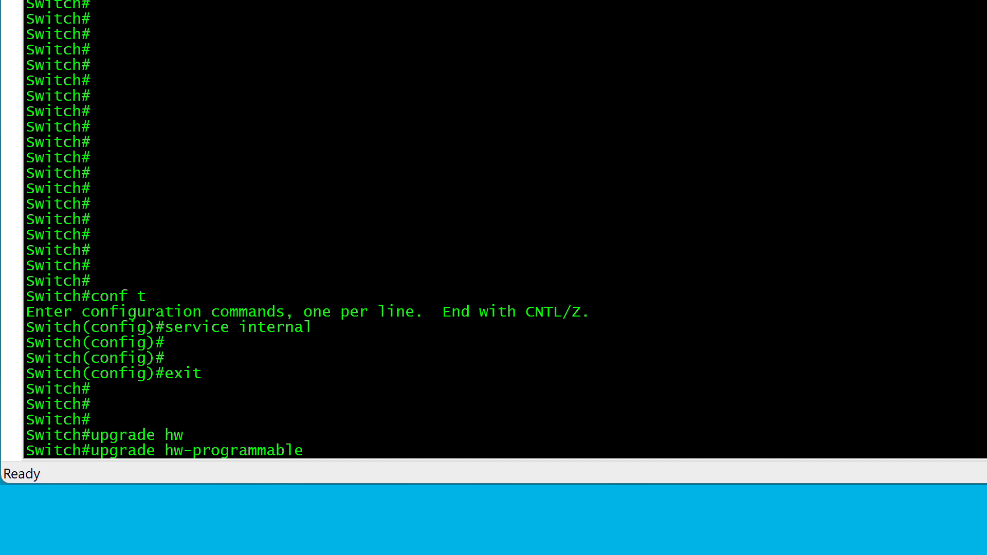
type("cpld")
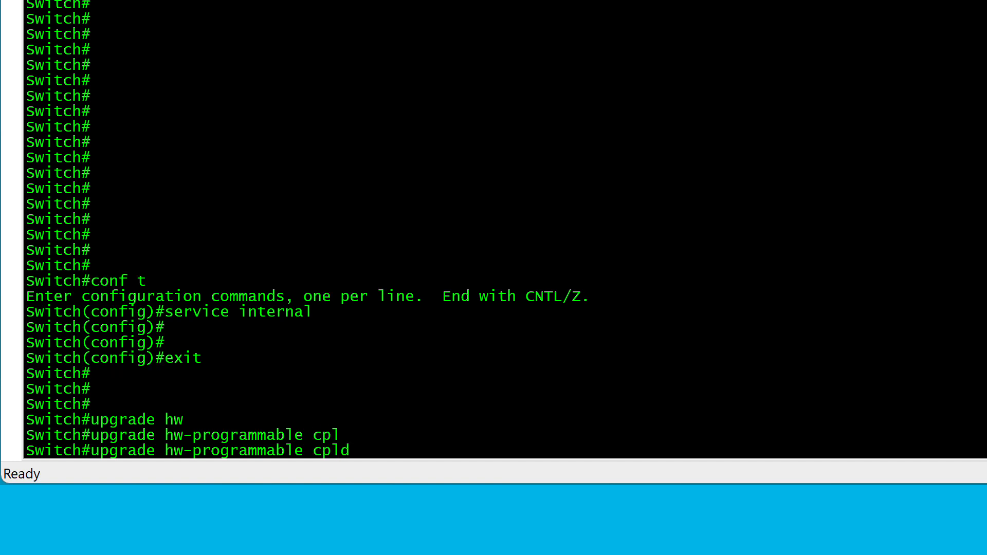
type("filename bootflash:")
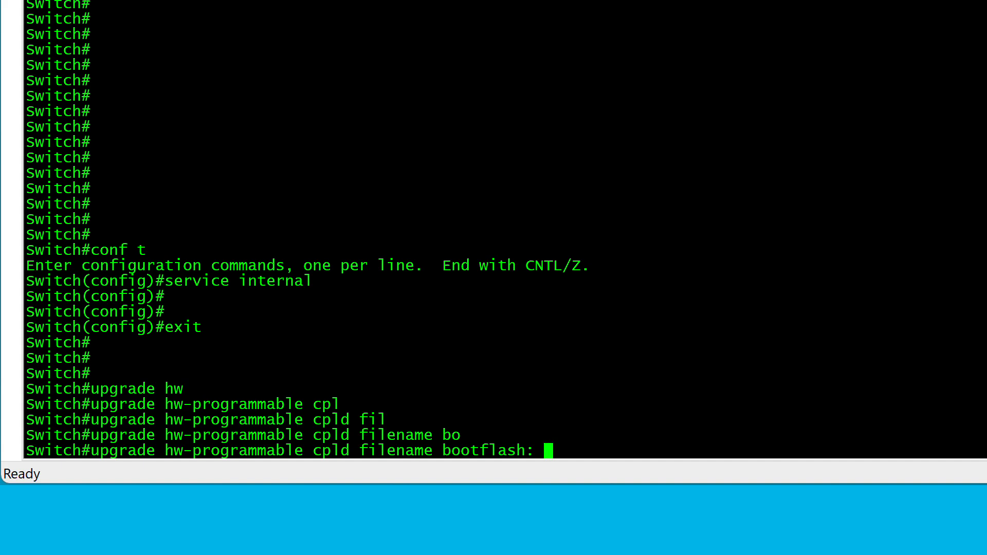
type("rp active")
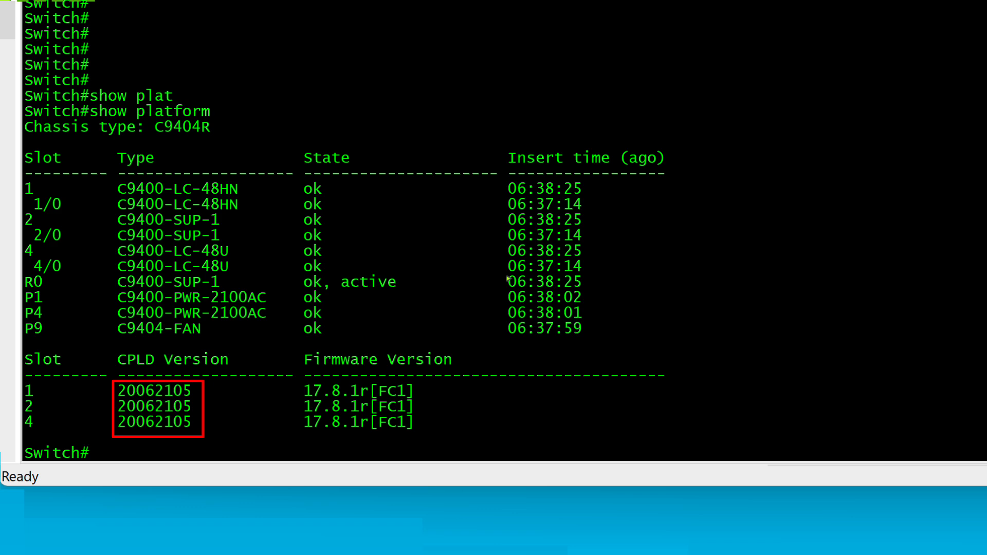
Review the dual-supervisor chassis modules and platform details showing software 17.03.05 and CPLD 17101705.
scroll("down", 3)
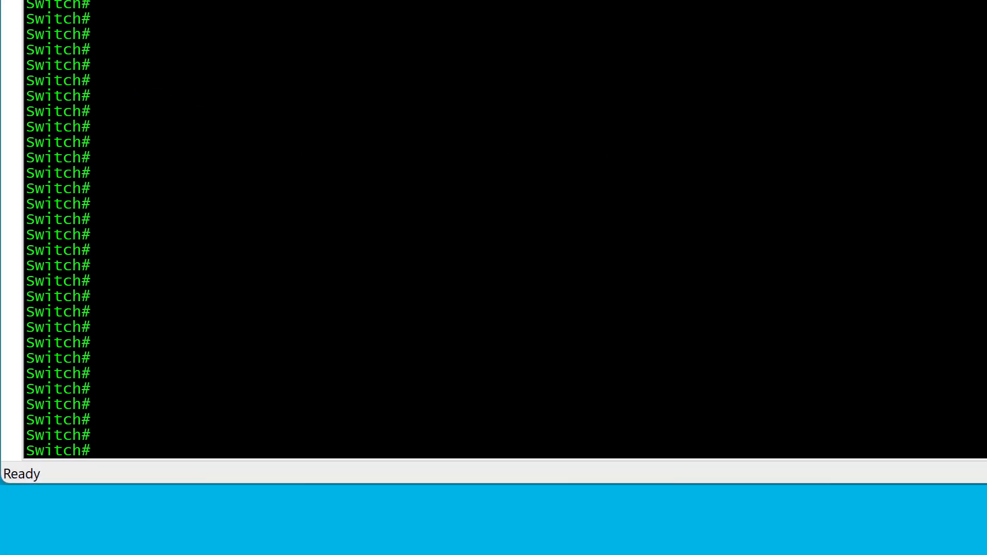
type("s")
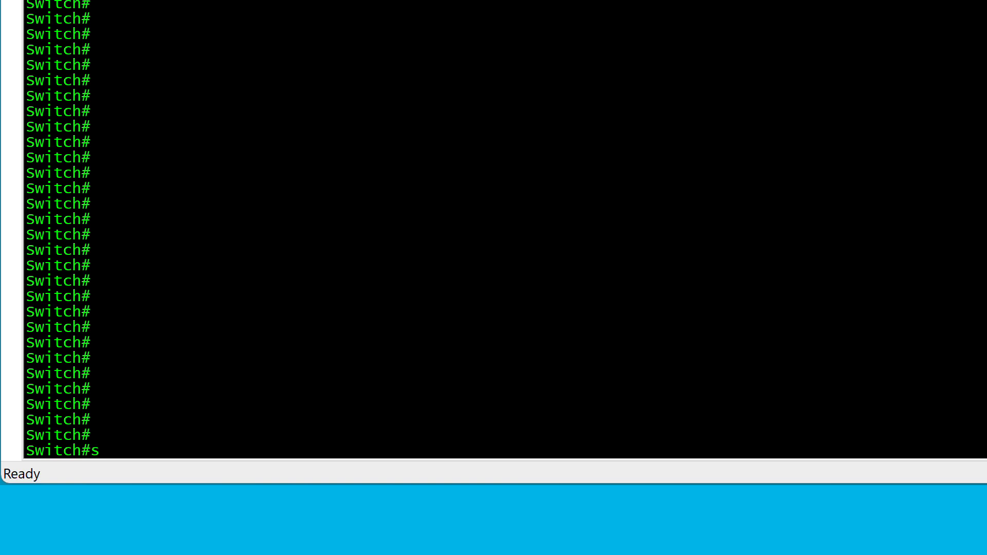
type("how module")
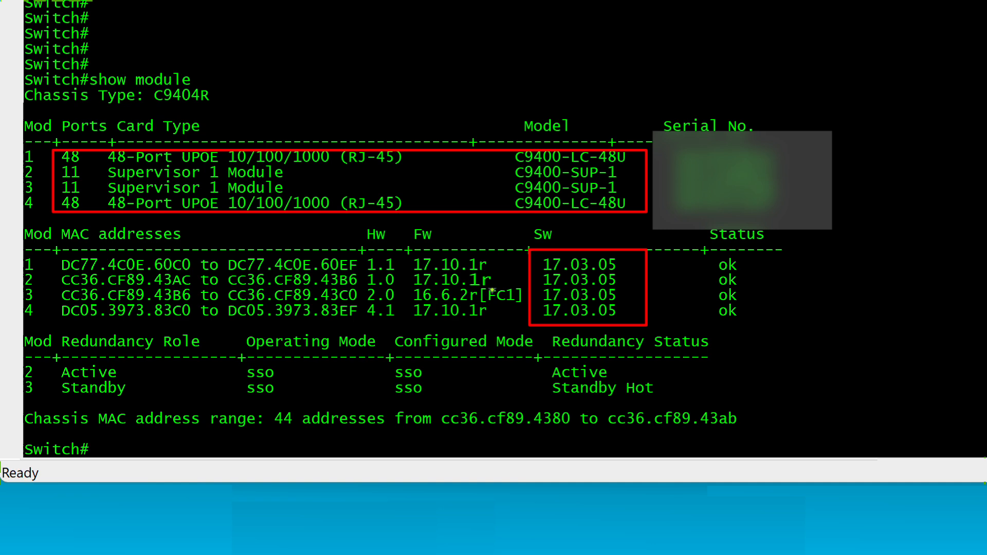
type("show platform")
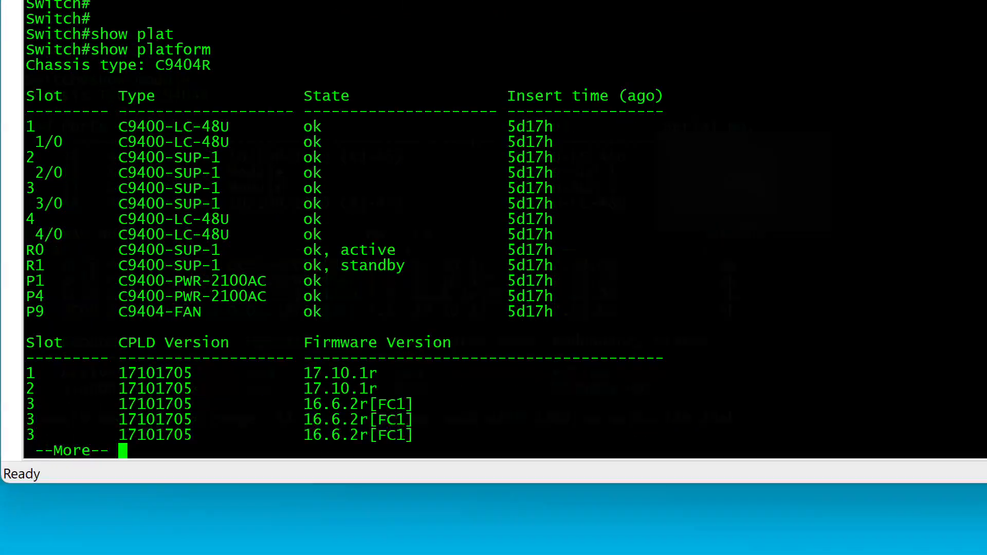
key("space")
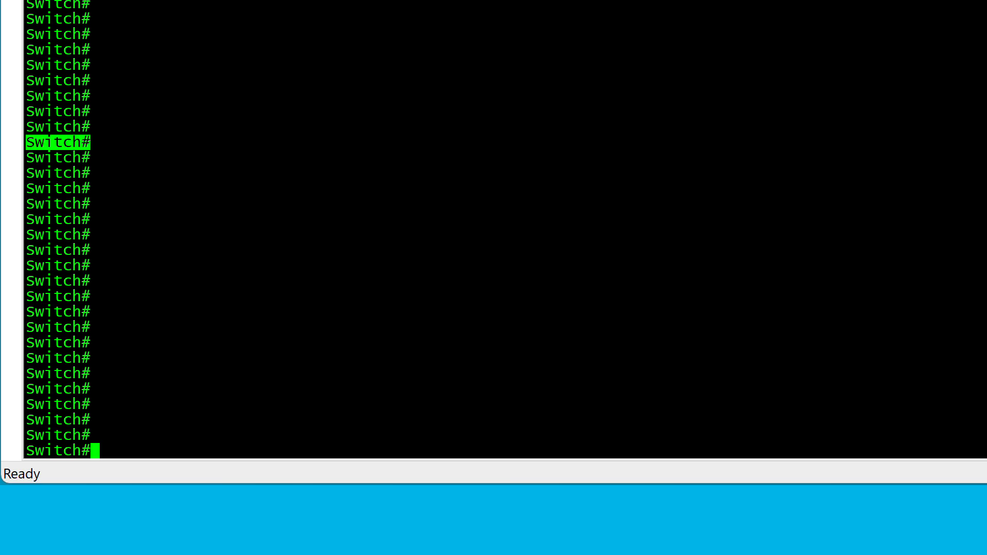
Verify 'service internal' in the running config with 'show run | in internal'.
type("show run |")
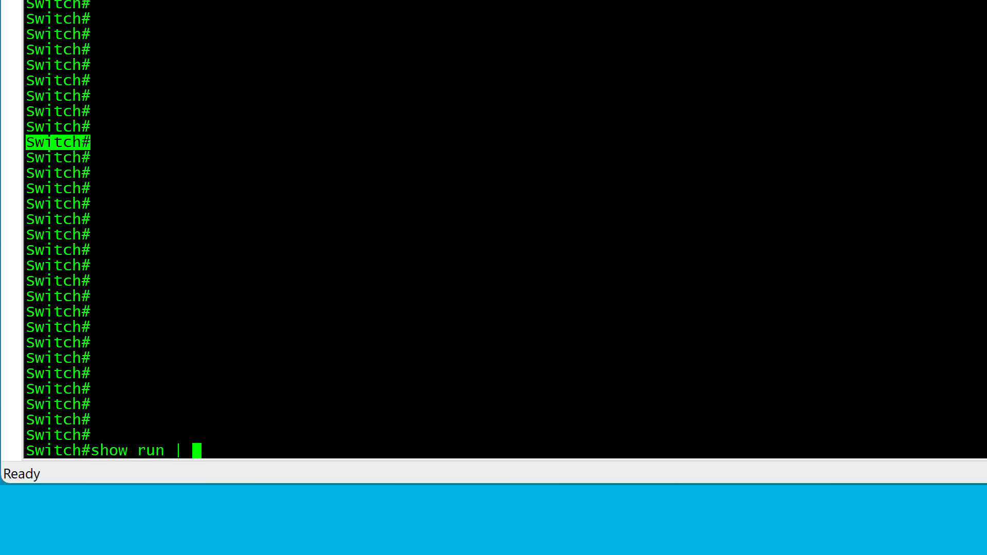
type("in internal")
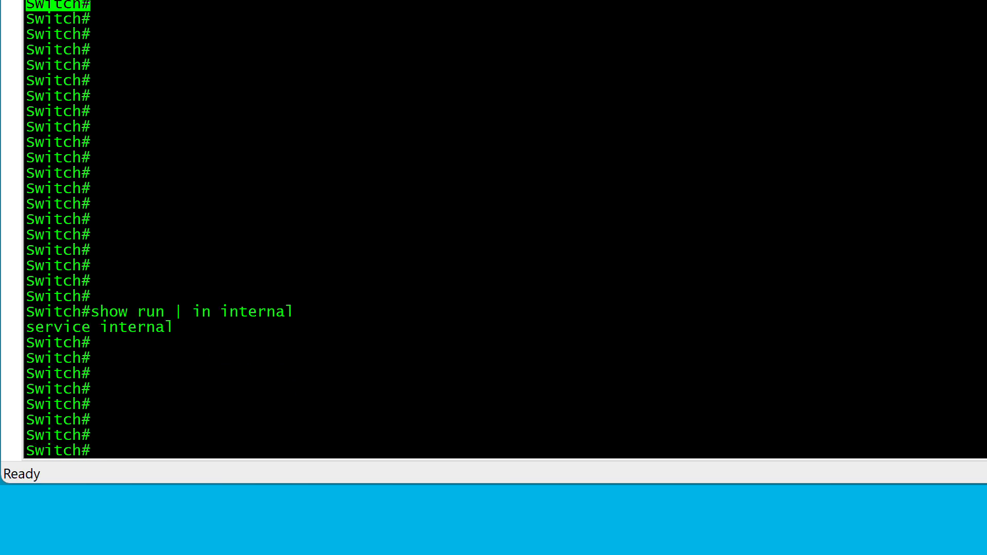
Issue the CPLD upgrade from bootflash for the standby RP and answer y to the reload warning.
type("u")
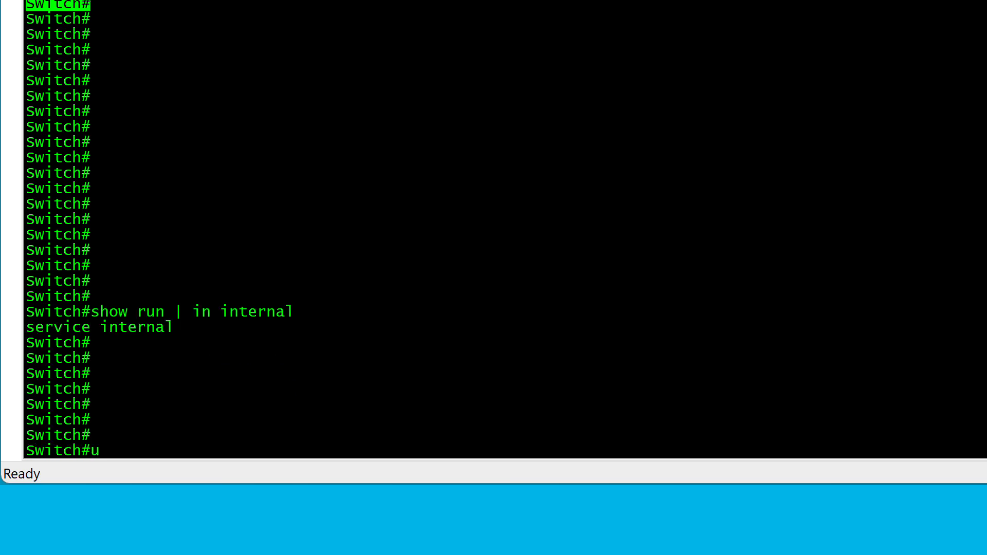
type("pgrade hw-programmable")
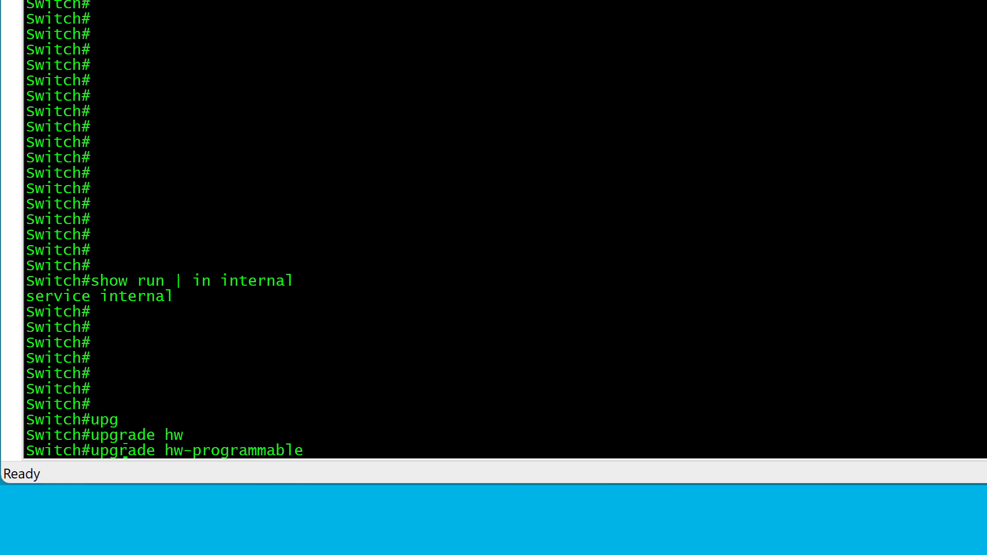
type("cpld filename bootflash")
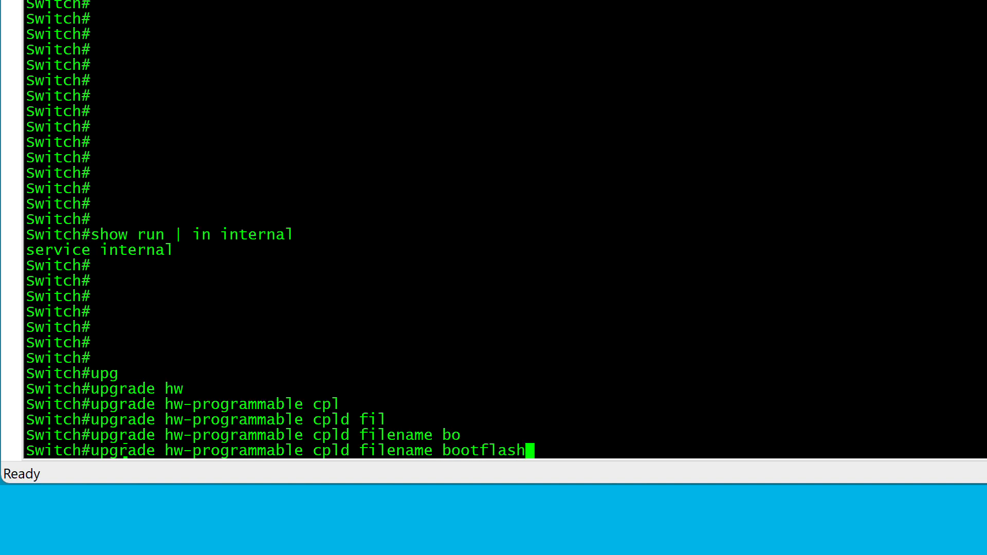
type(": rp")
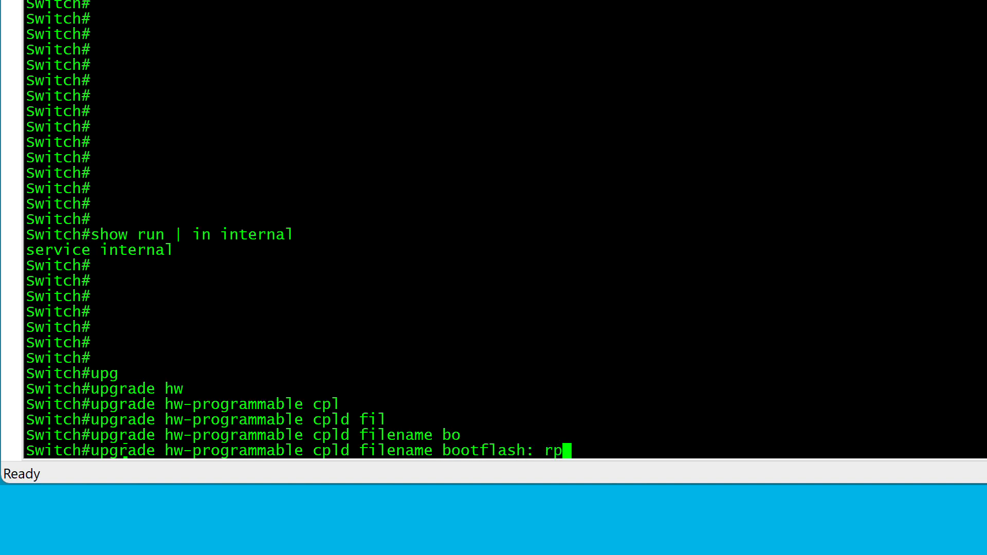
type("s")
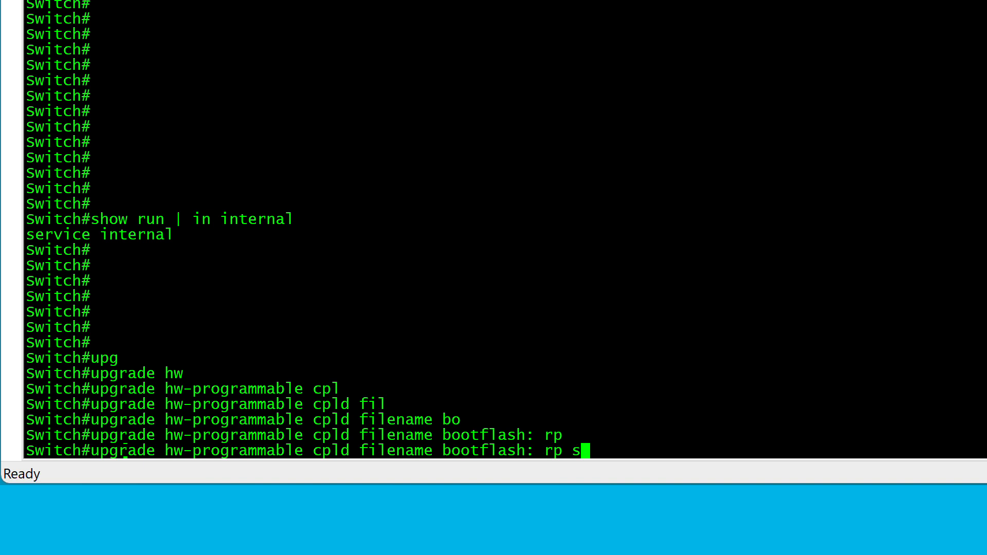
type("tandby")
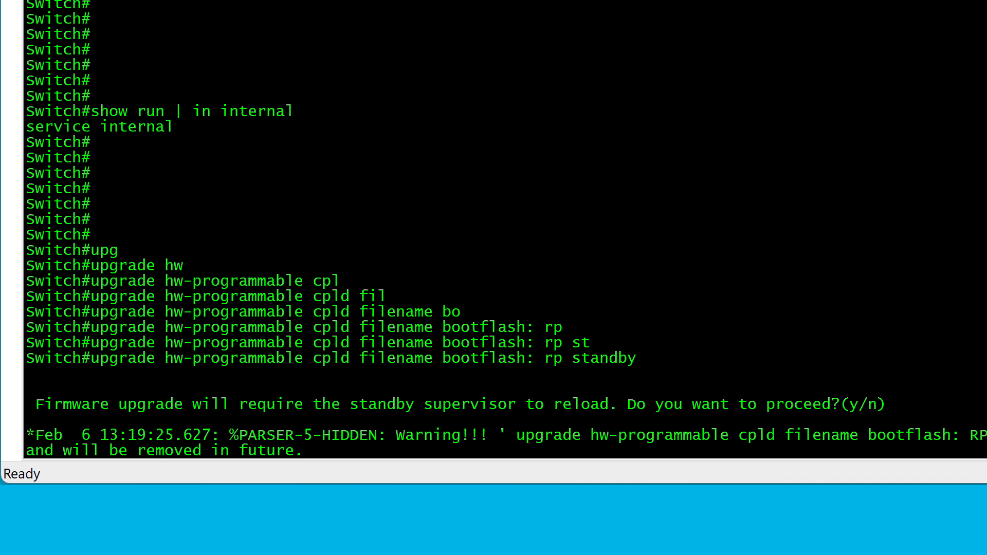
type("y")
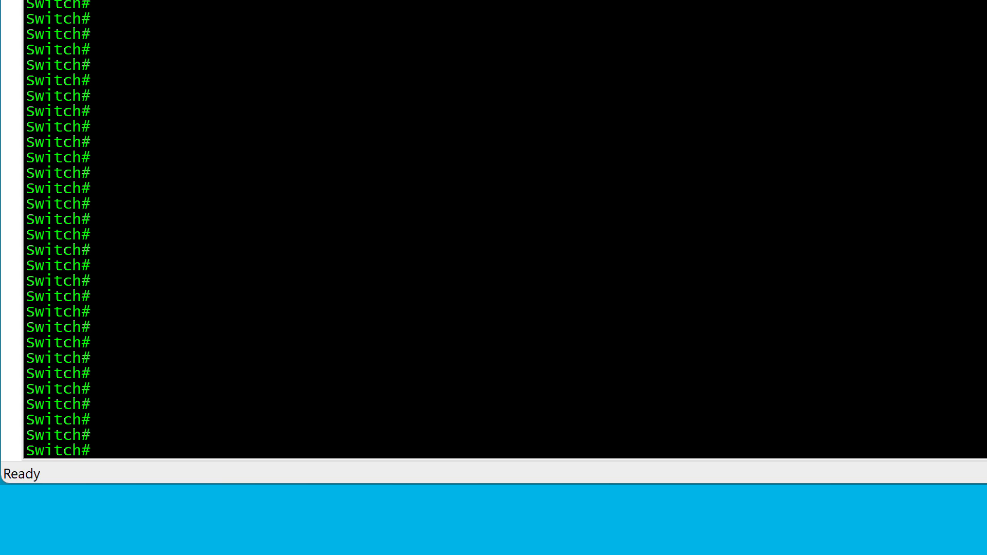
Check redundancy status showing slot 2 as standby hot.
type("show redundancy")
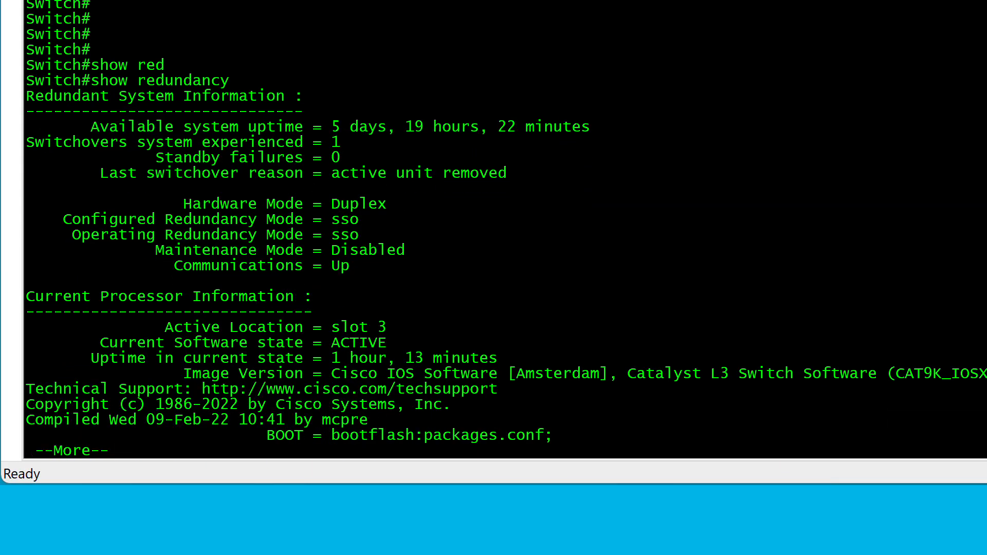
key("space")
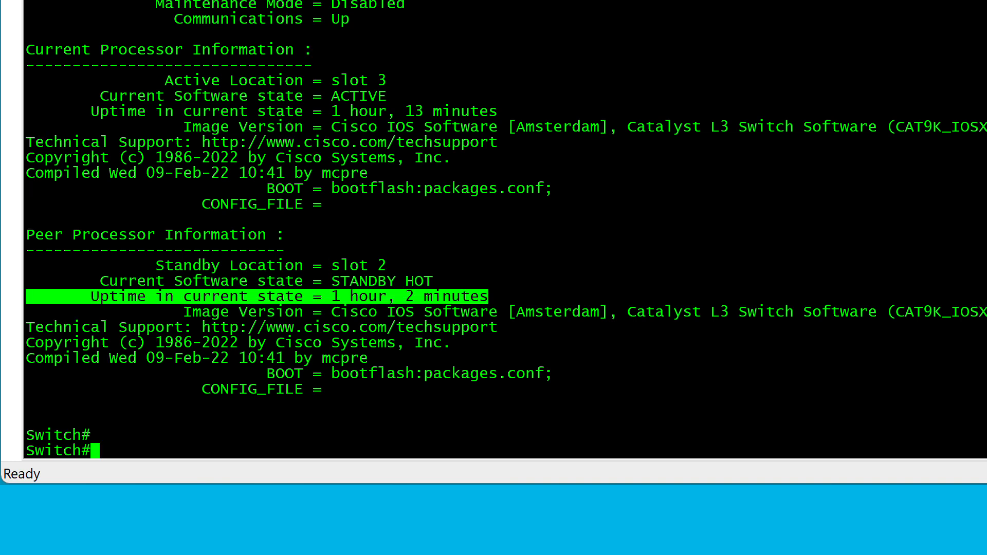
Force a redundancy switchover to the standby supervisor and confirm it.
type("redundancy")
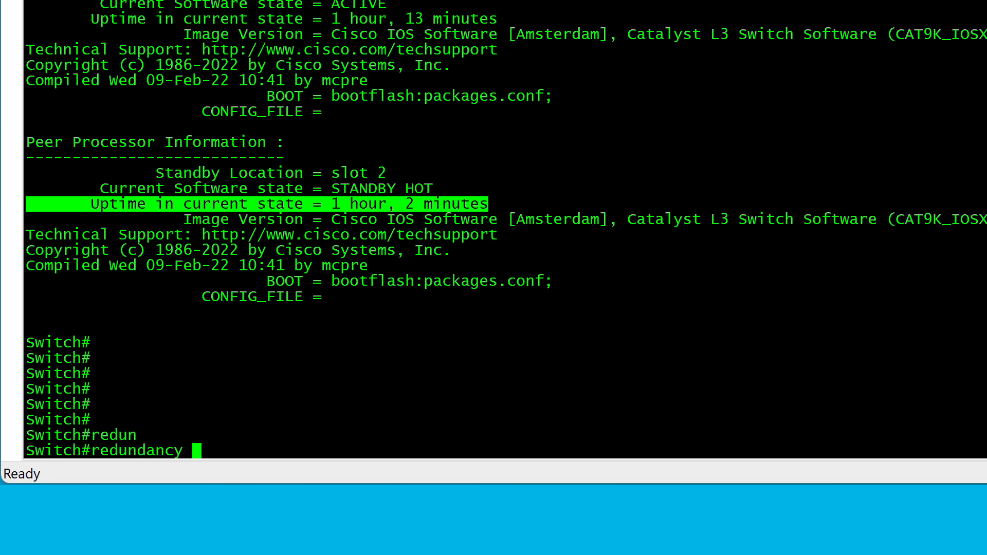
type("force-switchover")
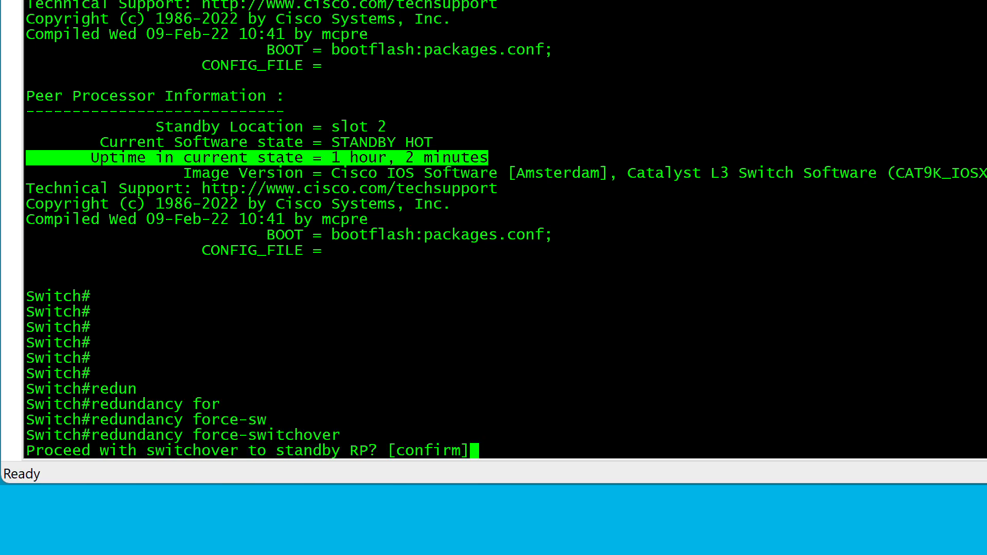
key("enter")
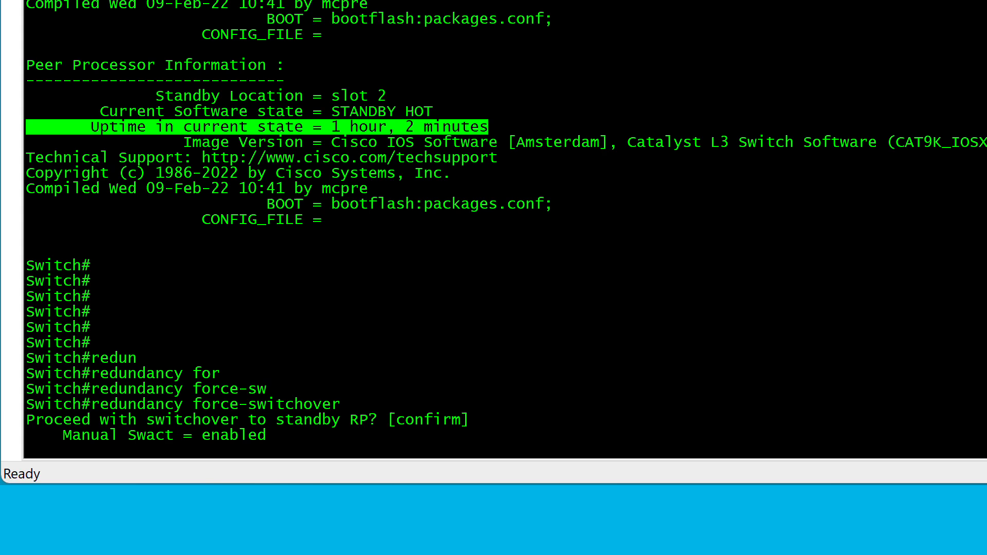
key("enter")
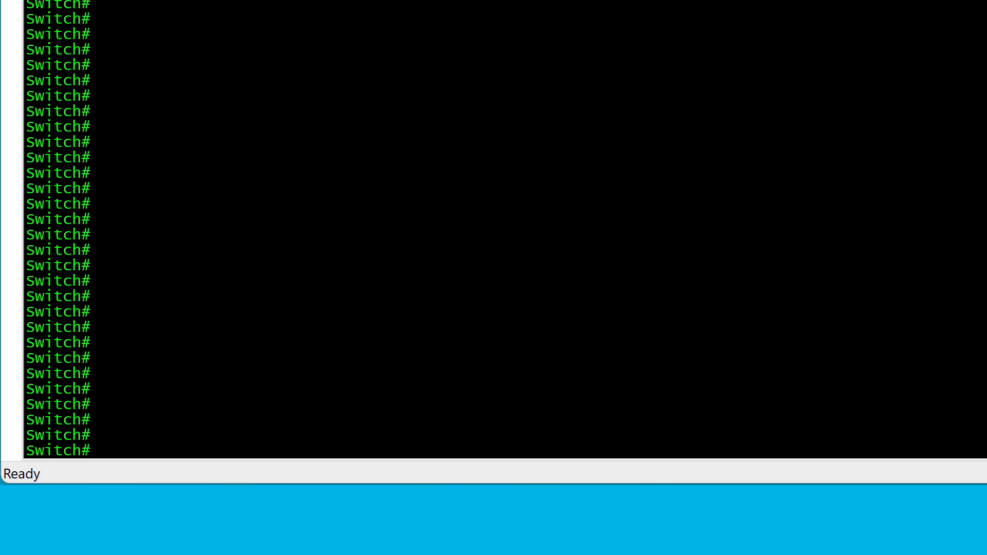
Begin entering the CPLD upgrade from bootflash targeting the standby RP after switchover.
type("upg")
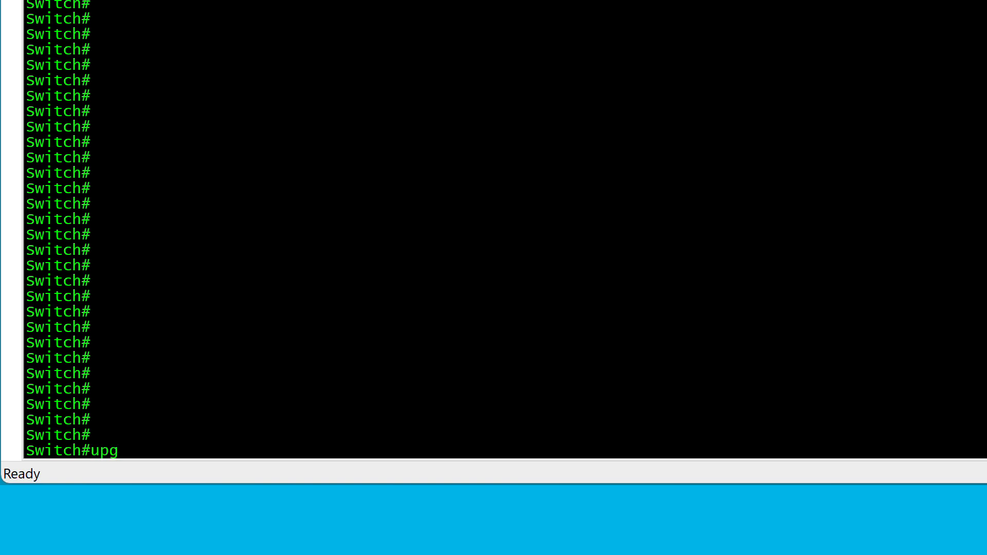
type("upgrade h")
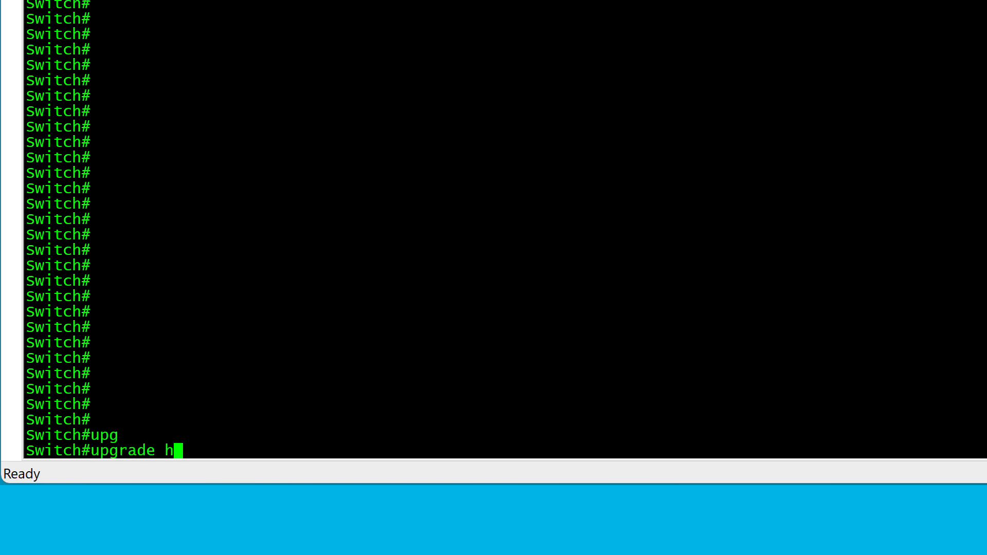
type("w-programmable cpld filename b")
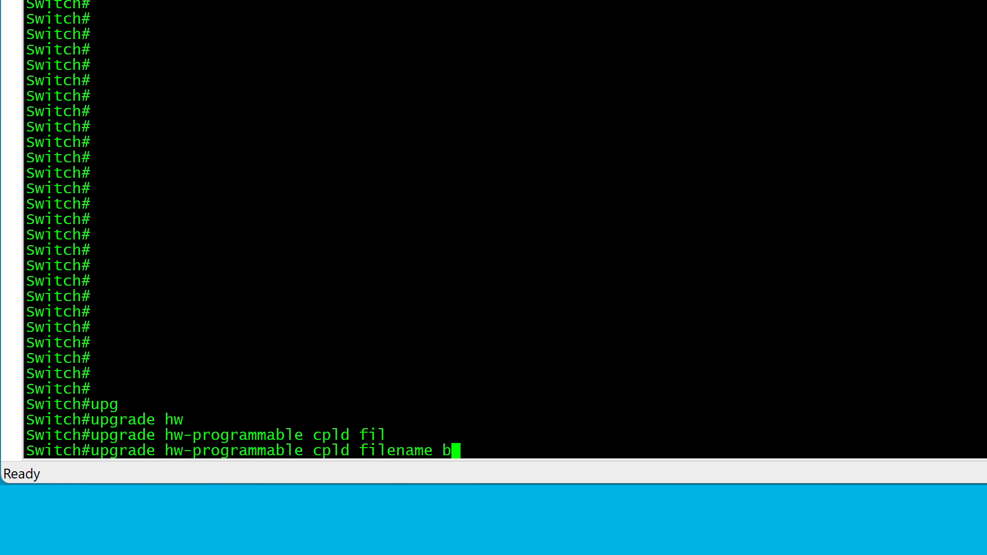
type("ootflash: rp st")
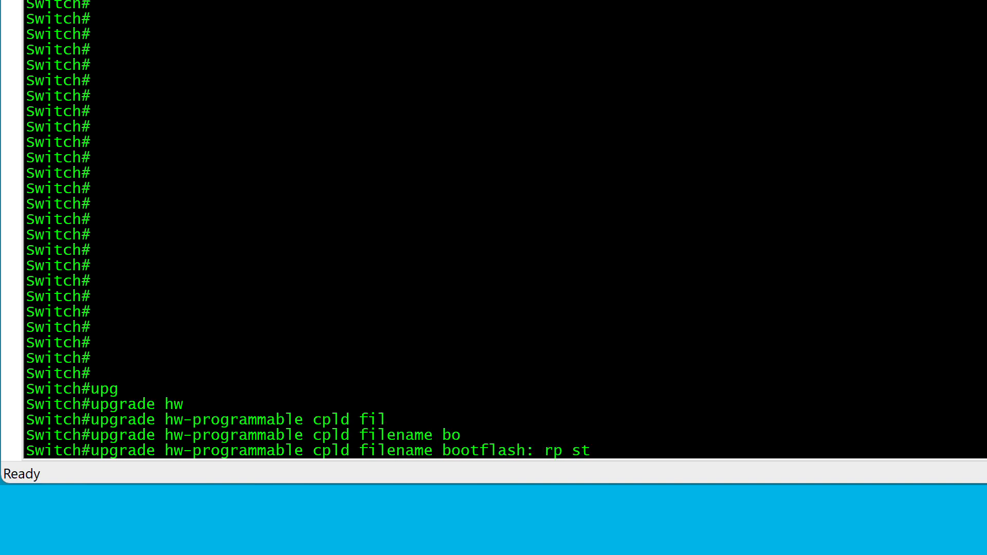